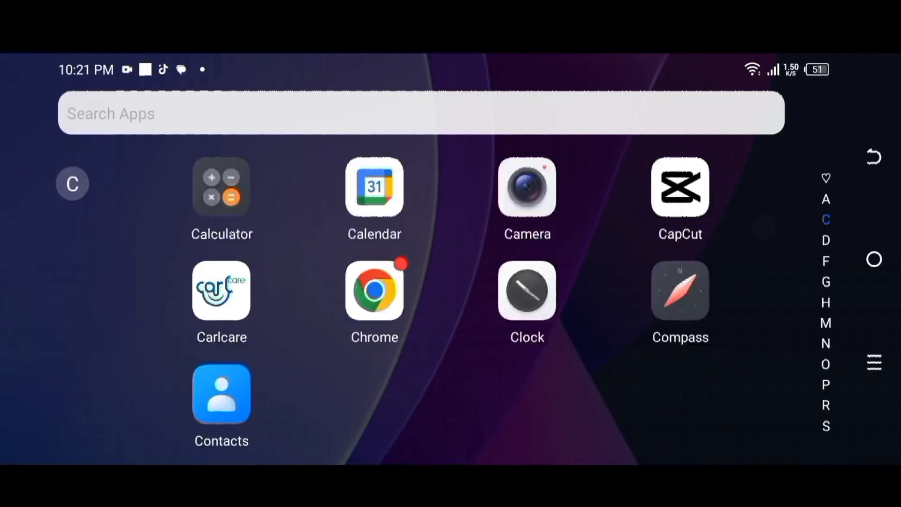
# Step: Scroll the Android app drawer down toward YouTube to reach the Brackeys channel
pyautogui.scroll(-3)
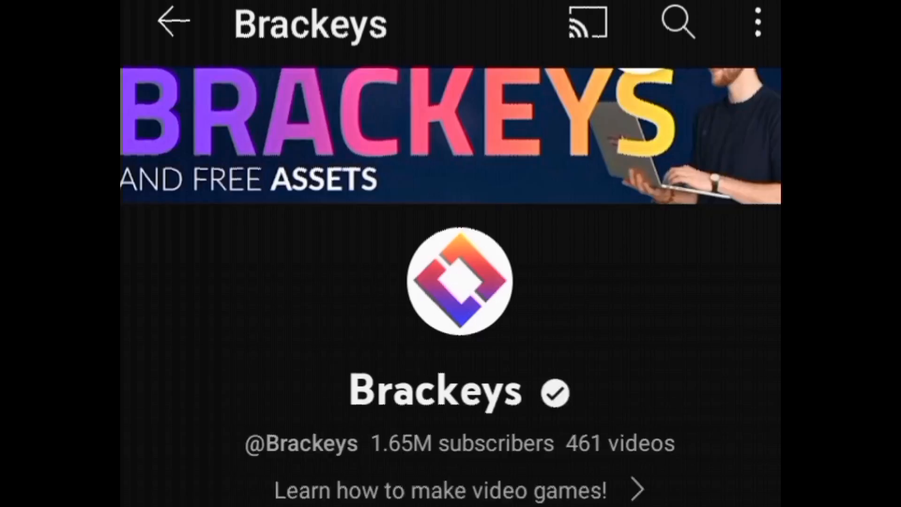
pyautogui.scroll(-3)
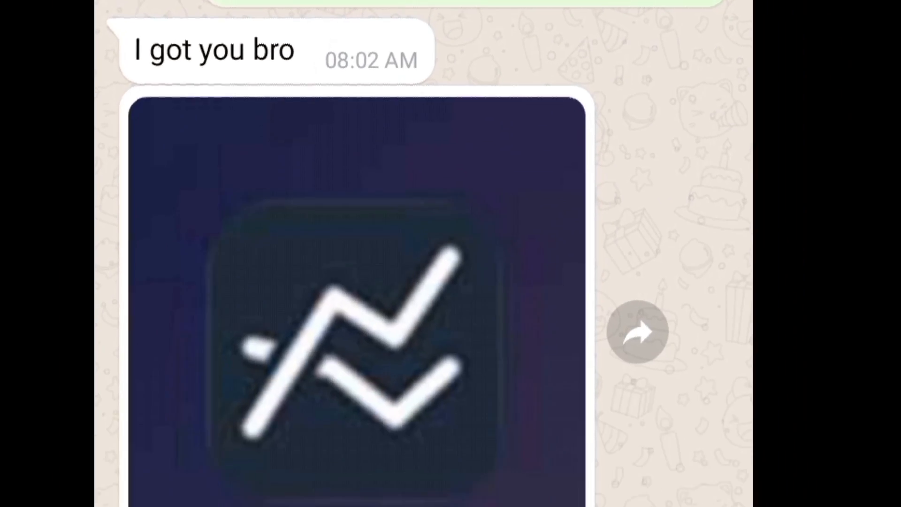
# Step: Type the message "...it's an animation a" in the WhatsApp chat
pyautogui.write("...it's an animation a")
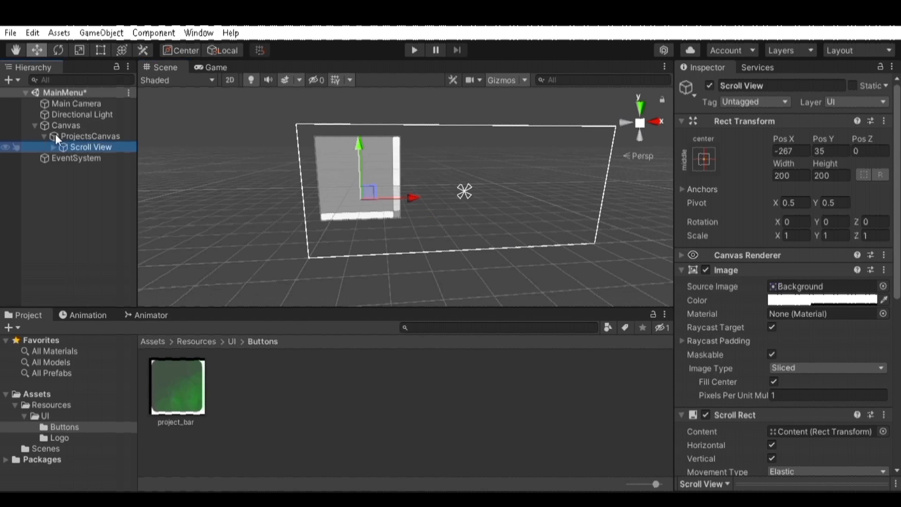
# Step: Select the Scroll View in ProjectsCanvas and view the running MainMenu in the Game tab
pyautogui.click(53, 147)
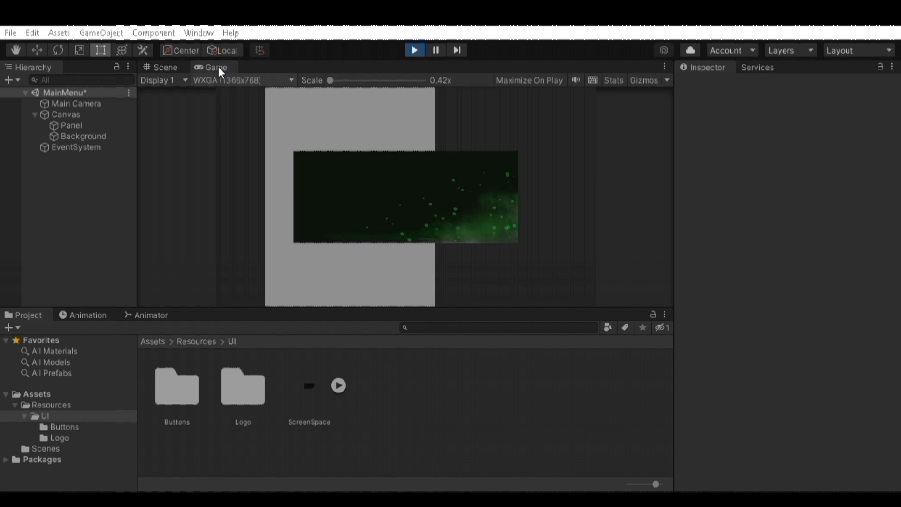
pyautogui.click(164, 67)
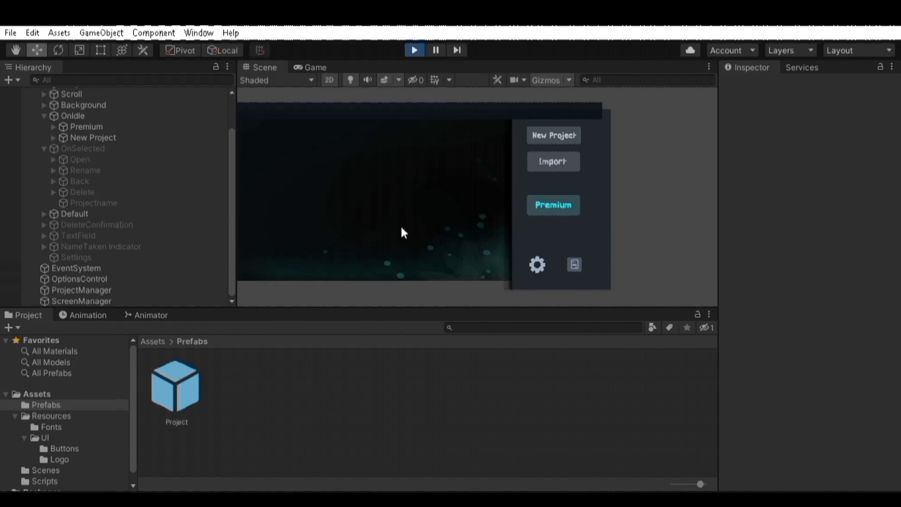
# Step: Delete a selected project card, confirm Yes, then scroll the project list
pyautogui.click(311, 67)
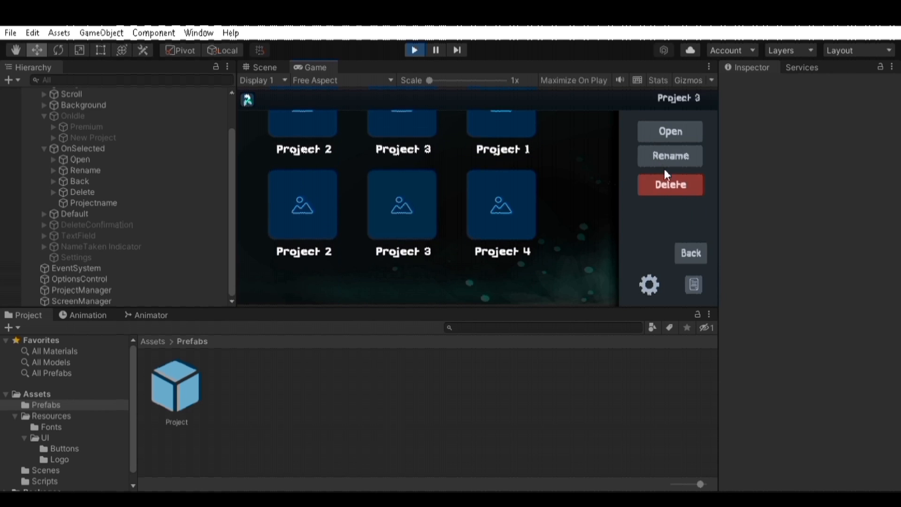
pyautogui.click(690, 253)
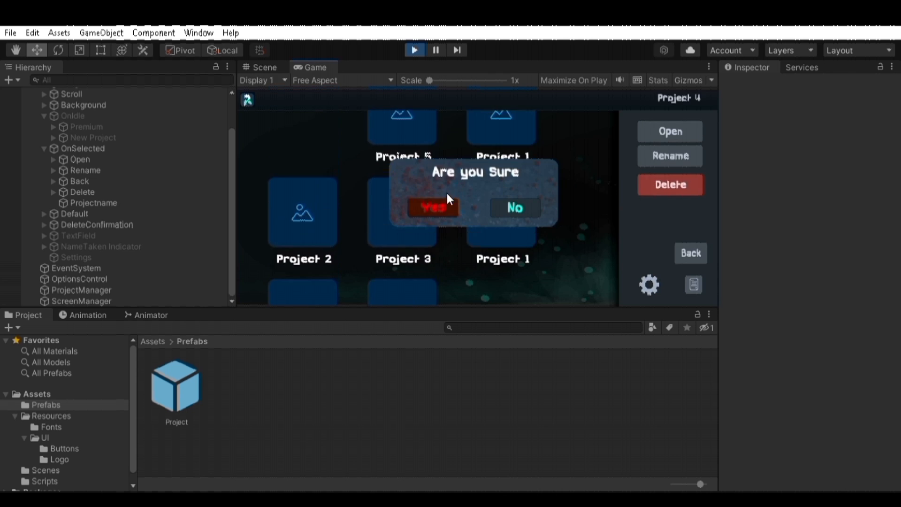
pyautogui.click(433, 208)
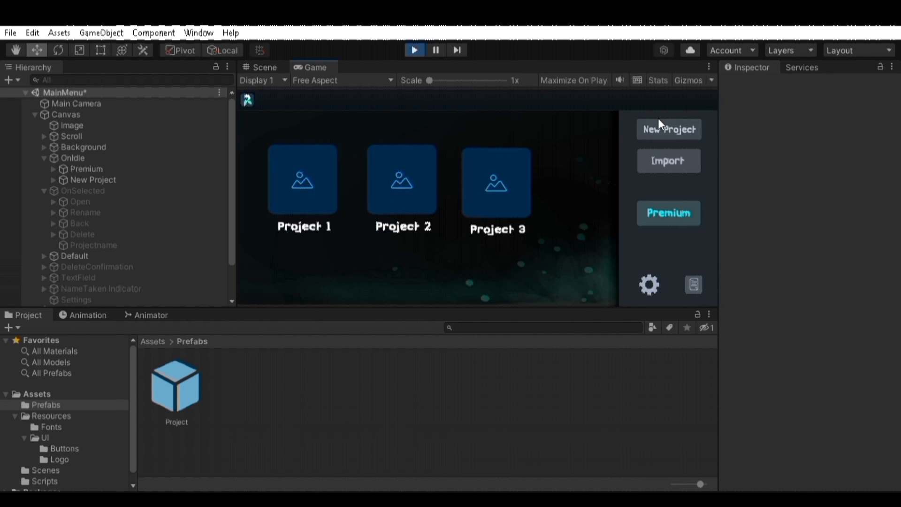
pyautogui.scroll(-3)
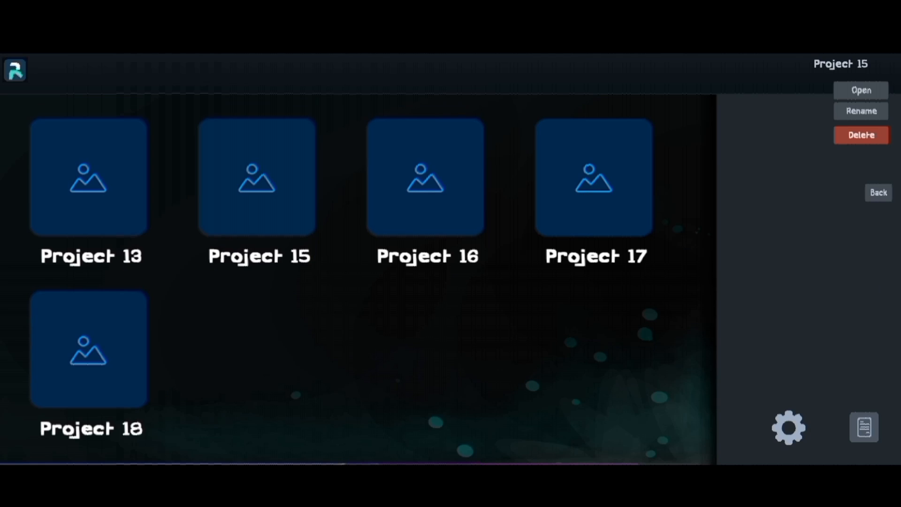
# Step: Open Project 15 to load the gray cube on the ground plane
pyautogui.click(860, 90)
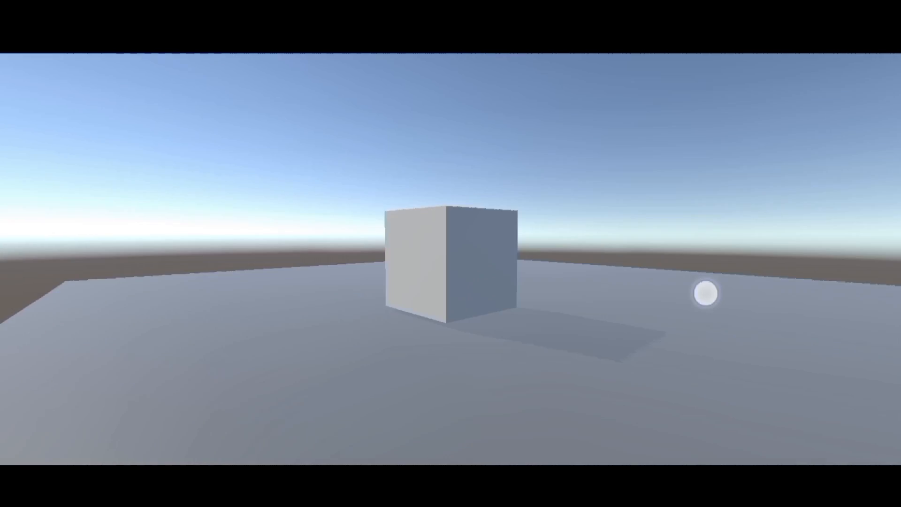